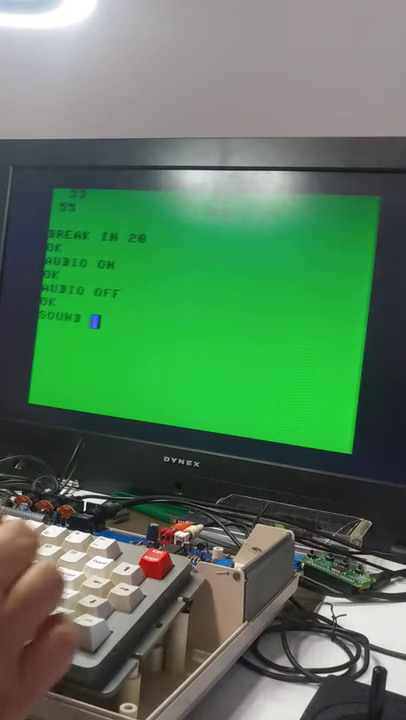
pyautogui.write('128,')
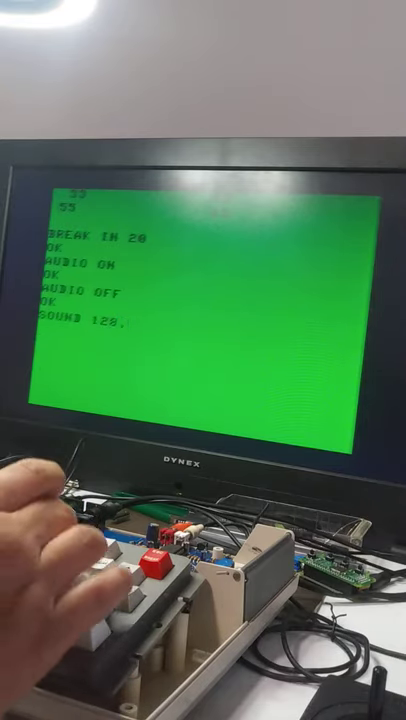
pyautogui.write('30')
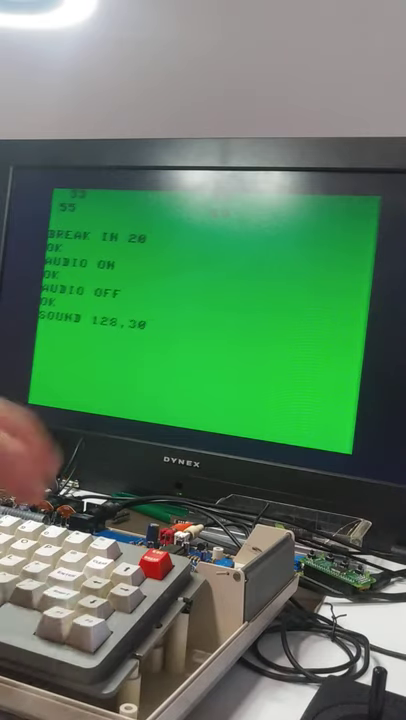